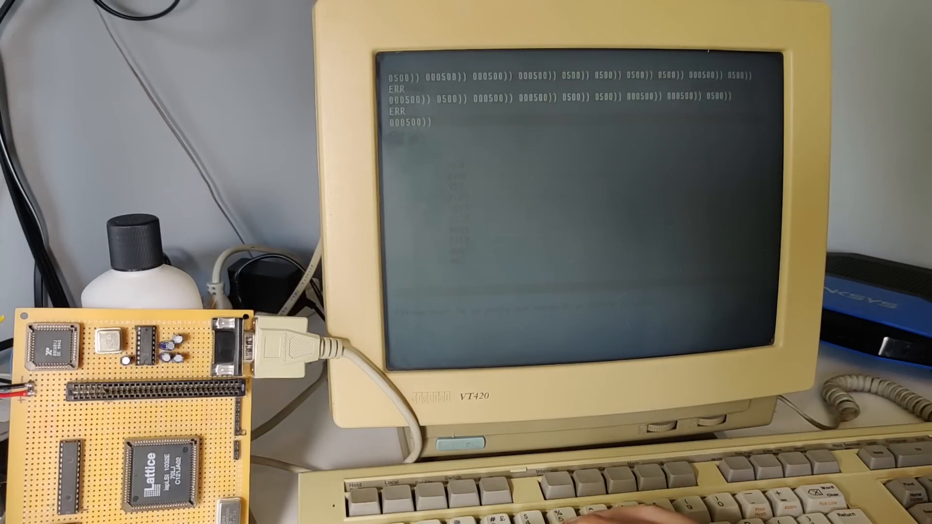
Examine the byte at 000500 (00), attempt a failed load, then set addr 000500.
{"action": "type", "text": "exam"}
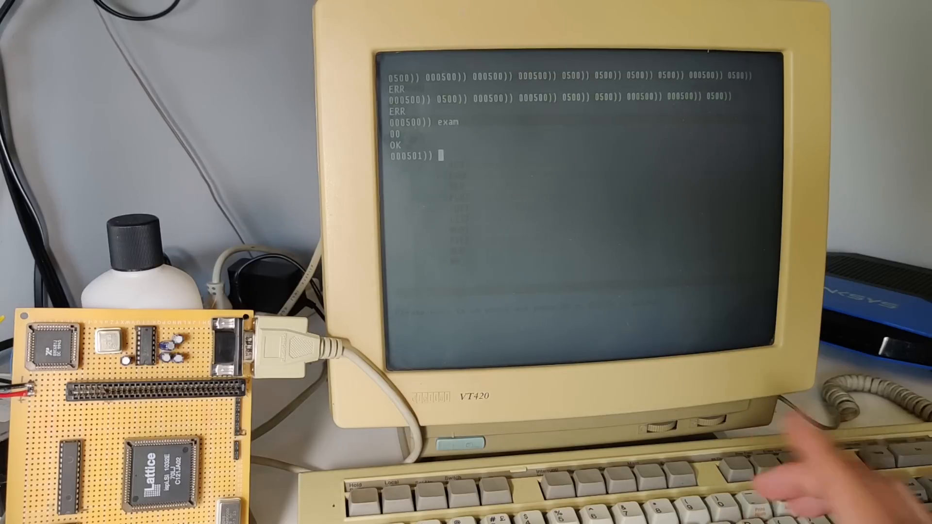
{"action": "type", "text": "loa"}
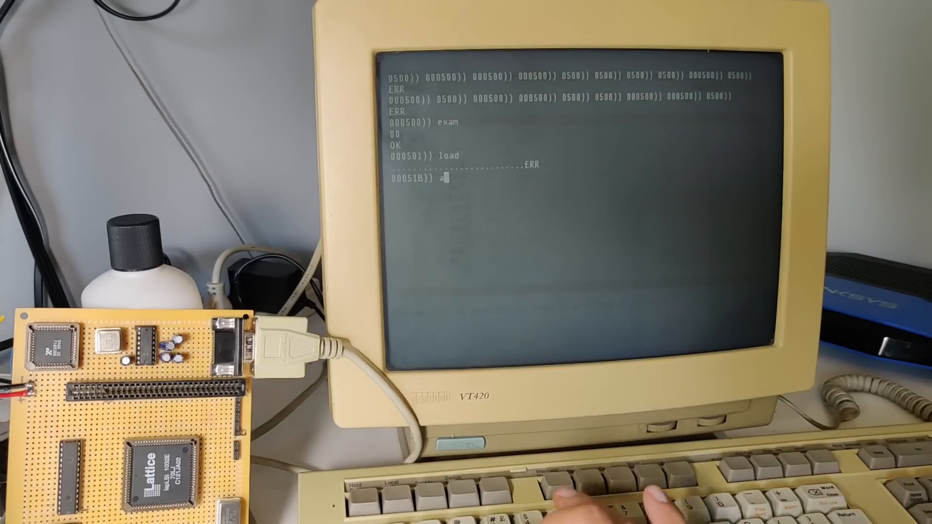
{"action": "type", "text": "ddr"}
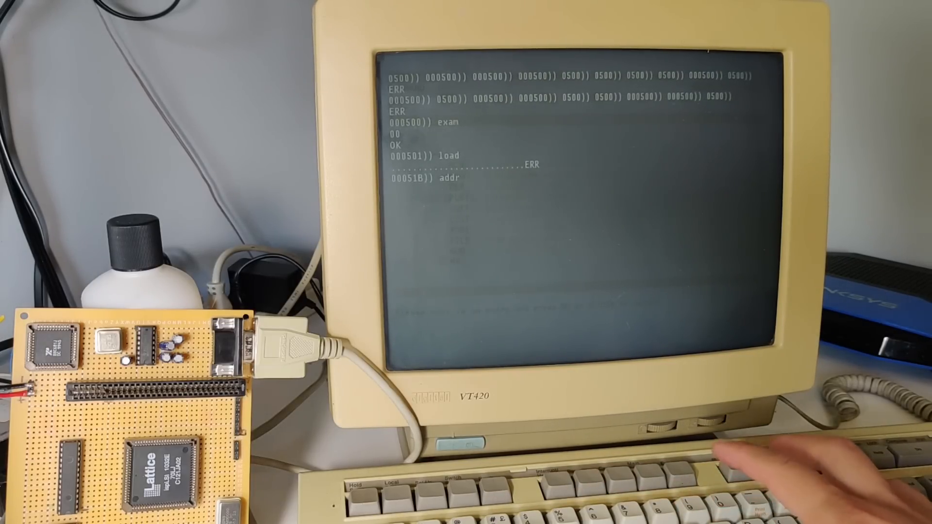
{"action": "type", "text": "000500"}
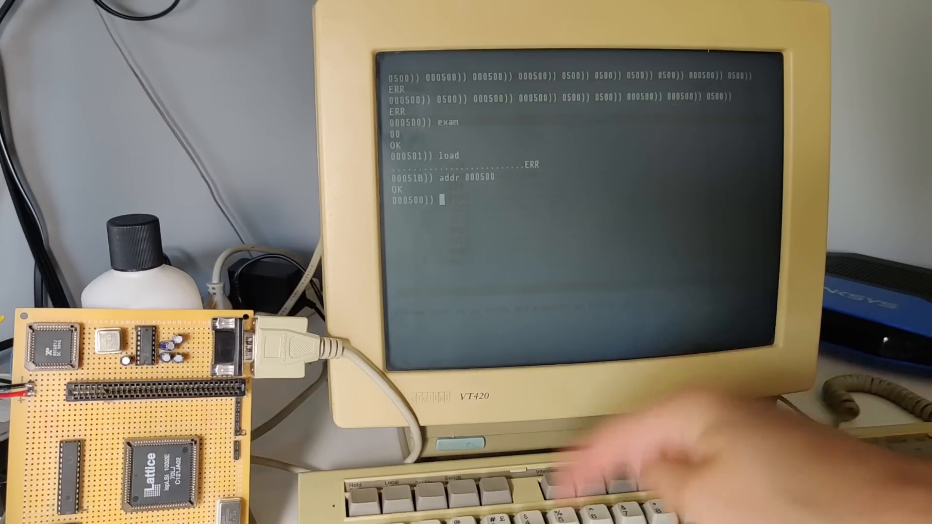
Hex-dump 000010 (16) bytes of RAM from 000500, advancing the address to 000510.
{"action": "type", "text": "dump"}
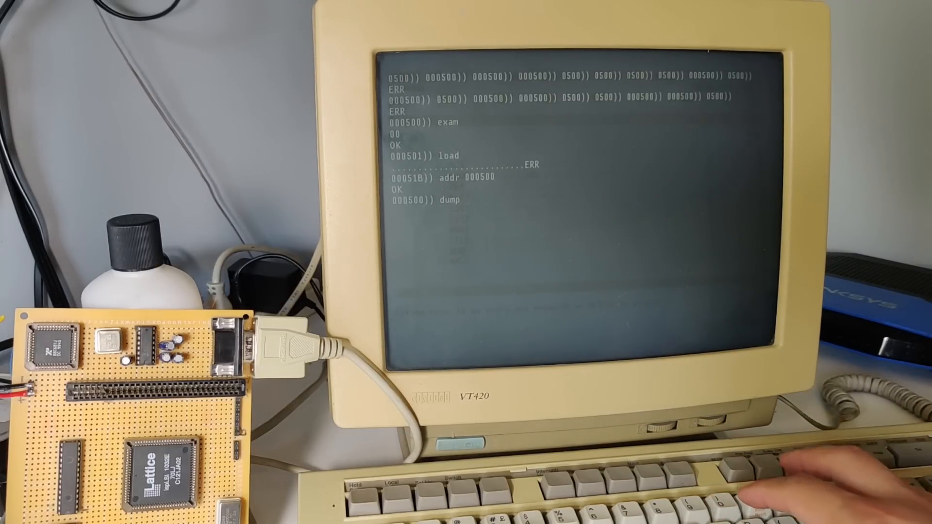
{"action": "type", "text": "00001"}
{"action": "type", "text": "addr"}
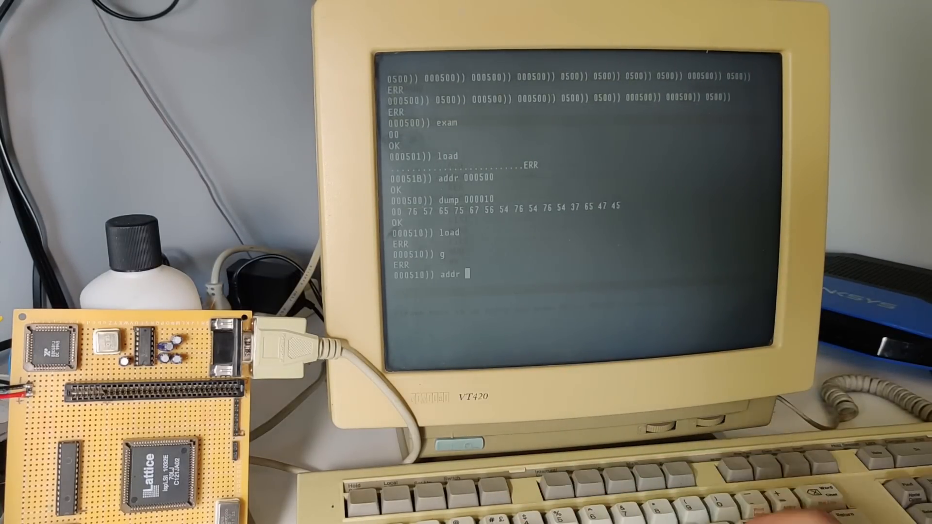
Set addr 000500 and run a longer load that ends in ERR at 000548.
{"action": "type", "text": "000500"}
{"action": "type", "text": "k"}
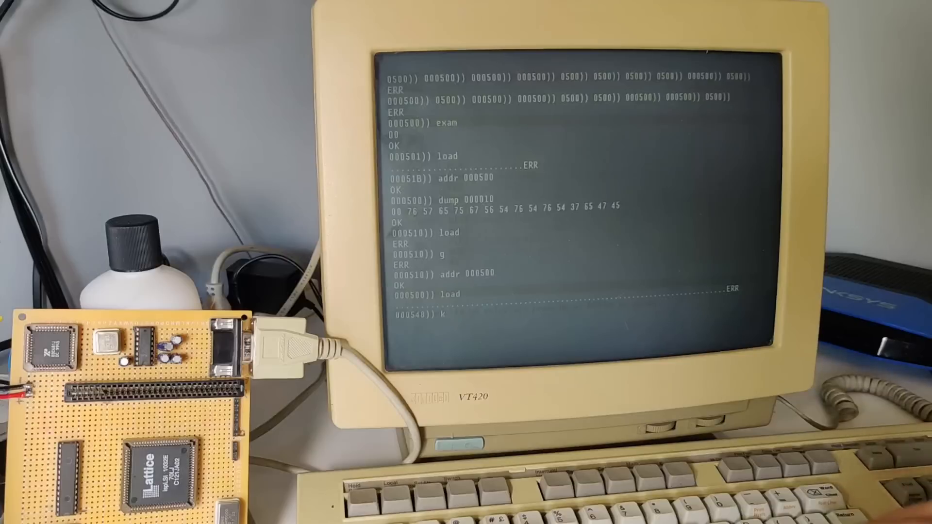
Set the working address back to 000500 with addr.
{"action": "type", "text": "add"}
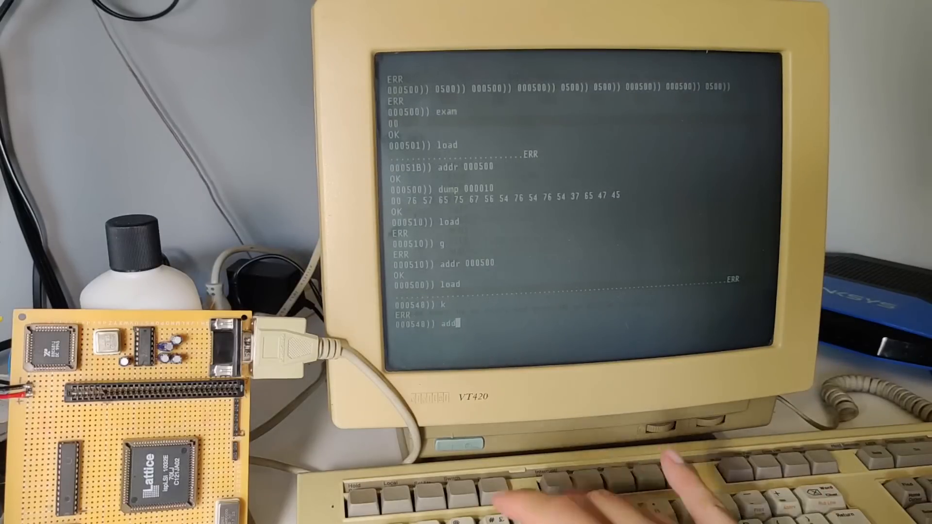
{"action": "type", "text": "0005"}
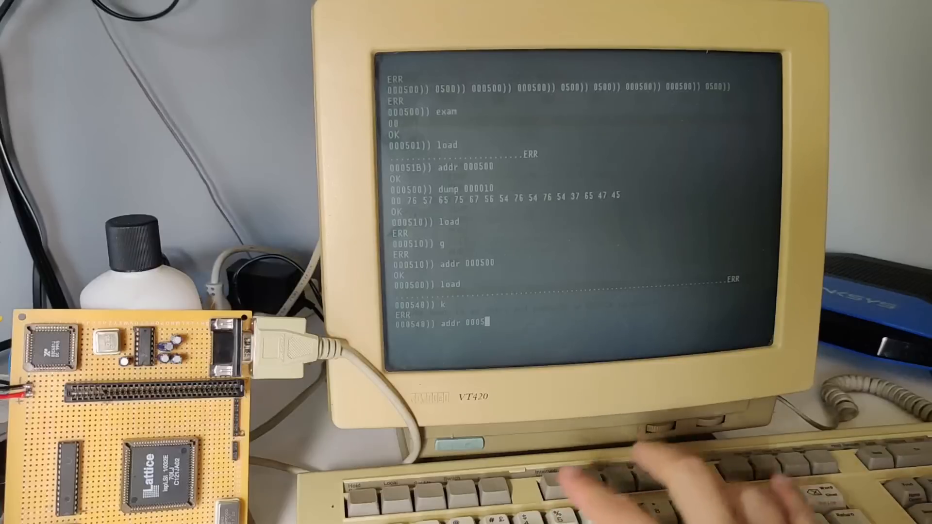
{"action": "key", "text": "Return"}
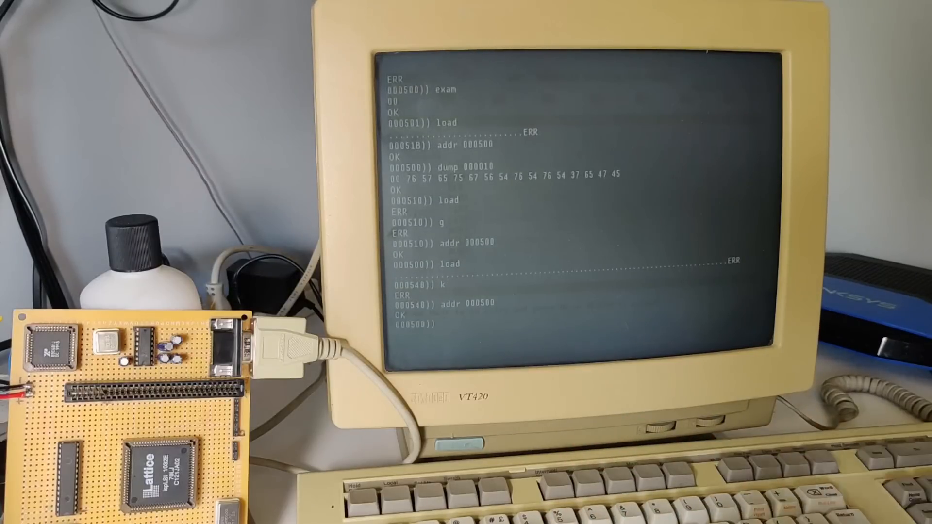
Try dumping with lengths 0000190 and 000010, both rejected with ERR.
{"action": "type", "text": "dump"}
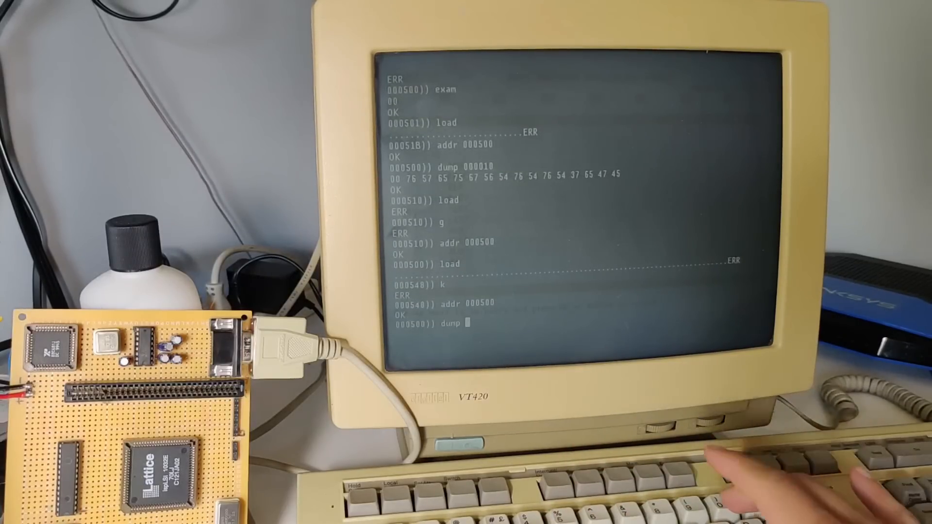
{"action": "type", "text": "0000"}
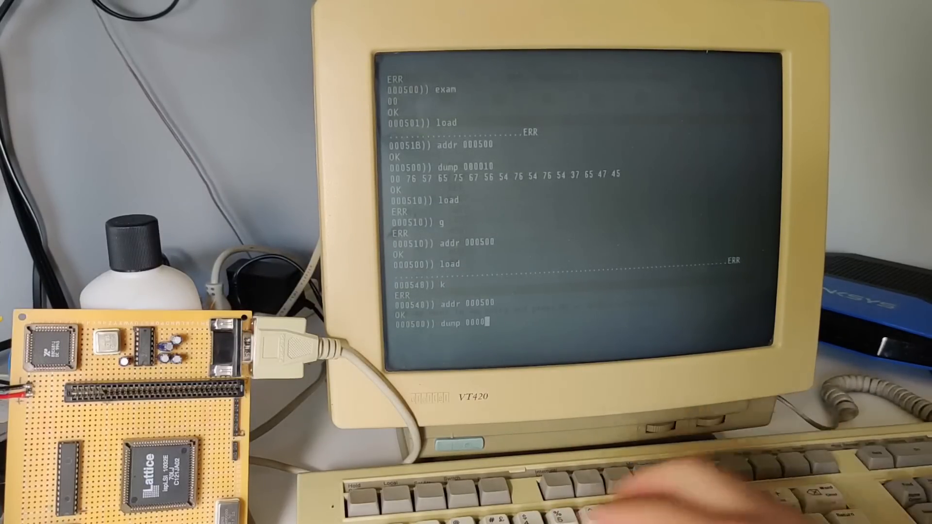
{"action": "type", "text": "190"}
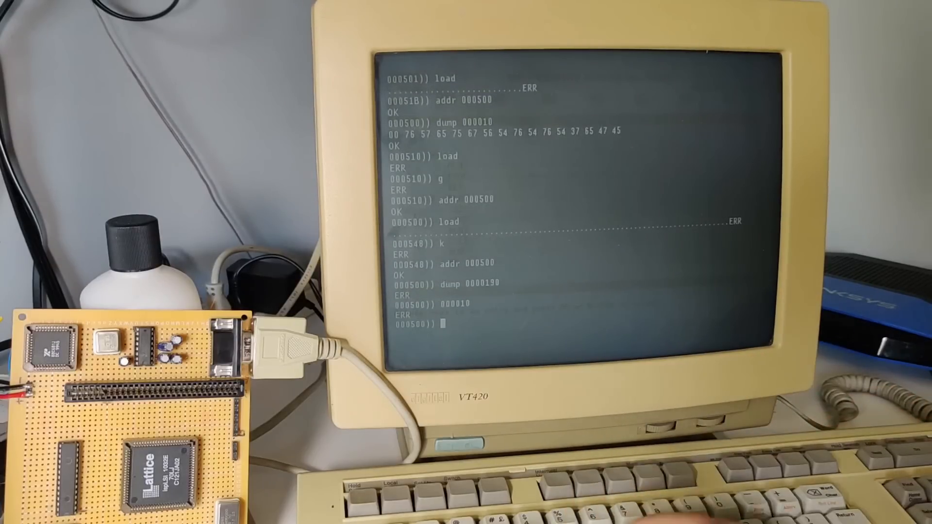
{"action": "type", "text": "dump"}
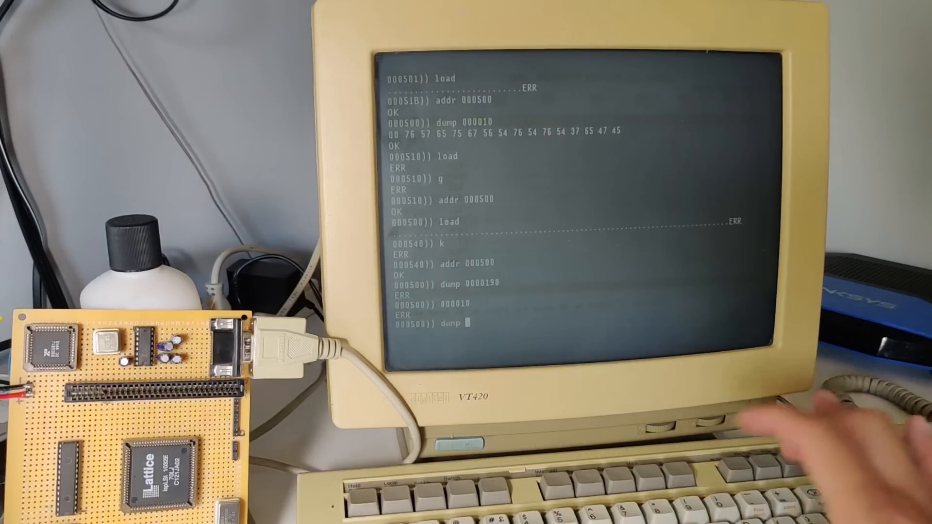
{"action": "type", "text": "0000"}
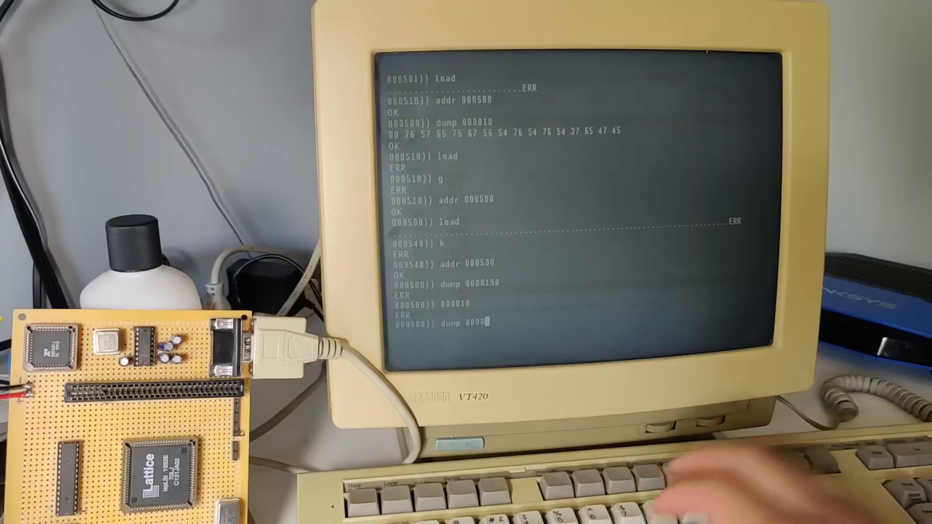